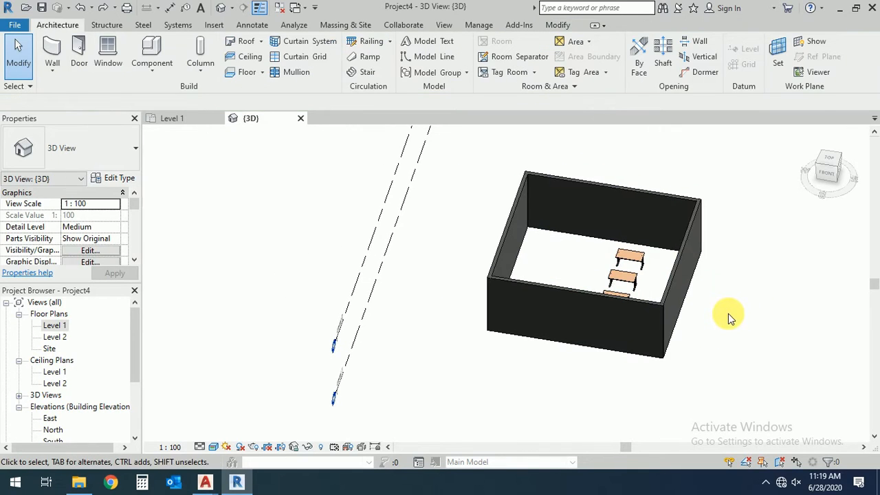
Open the empty Level 1 floor plan from the Project Browser
{"action": "left_click", "coordinate": [674, 244]}
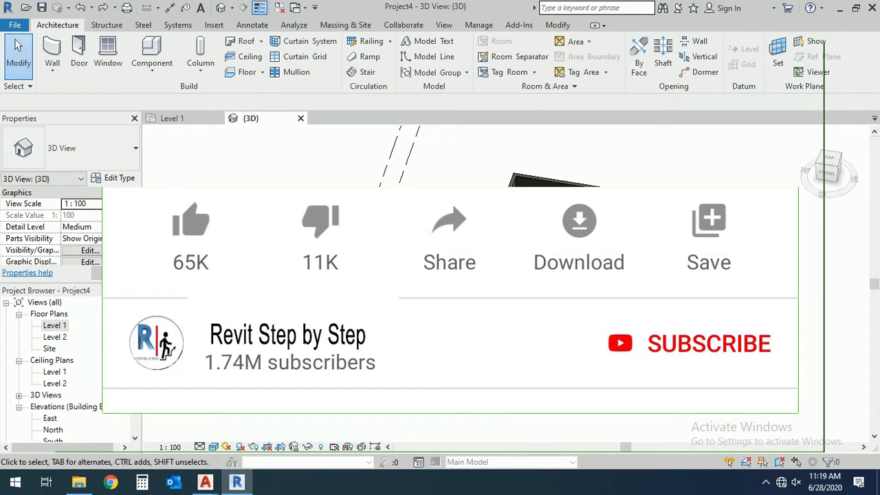
{"action": "left_click", "coordinate": [708, 344]}
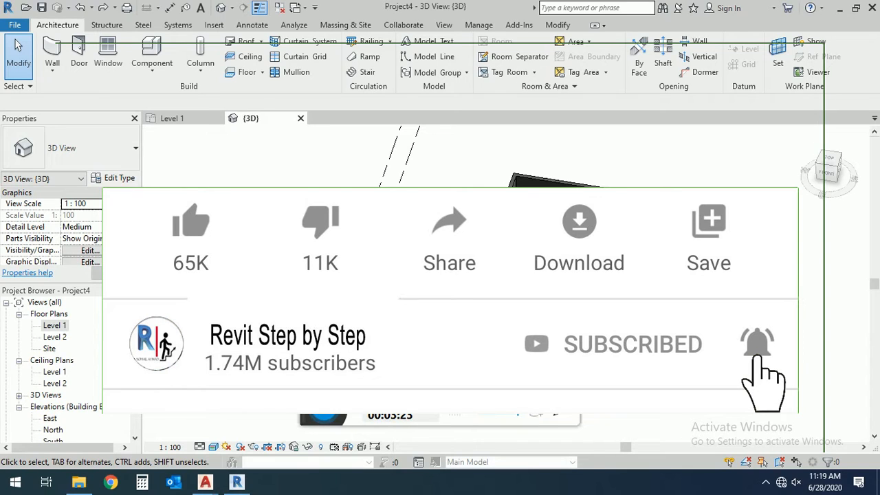
{"action": "left_click", "coordinate": [190, 222]}
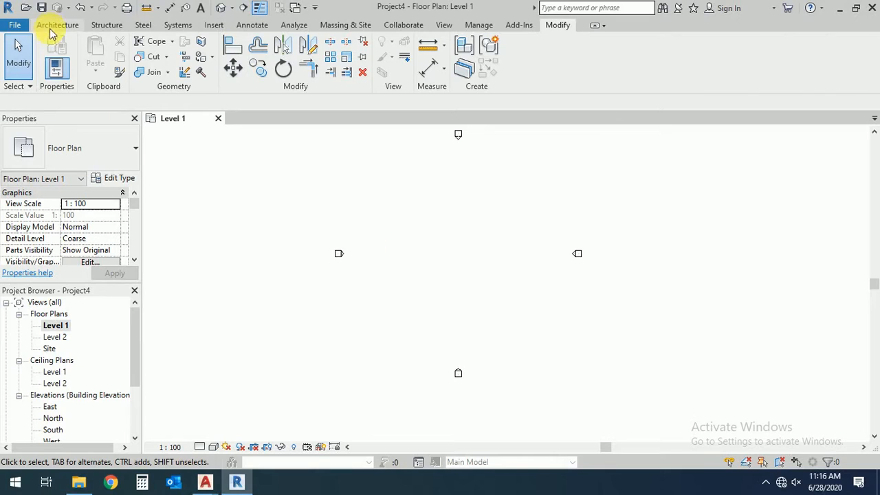
Draw four generic walls forming a closed rectangular room with the Wall rectangle option
{"action": "left_click", "coordinate": [78, 24]}
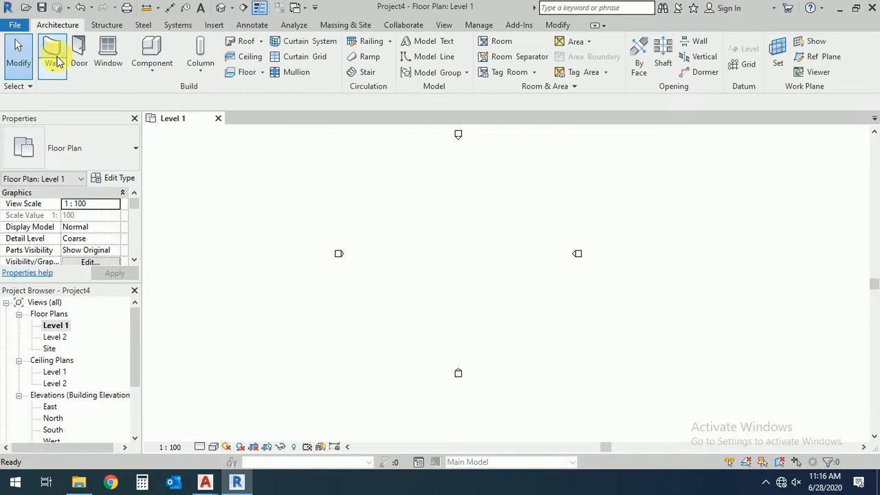
{"action": "left_click", "coordinate": [50, 52]}
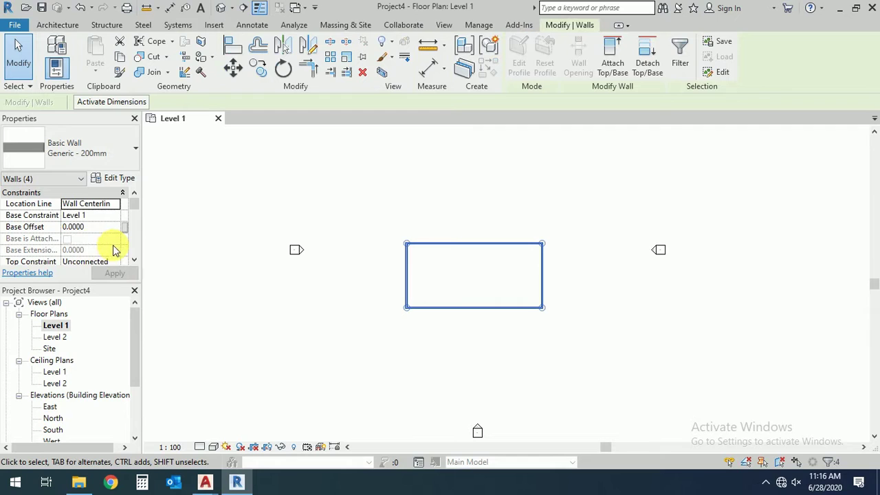
{"action": "left_click", "coordinate": [94, 251]}
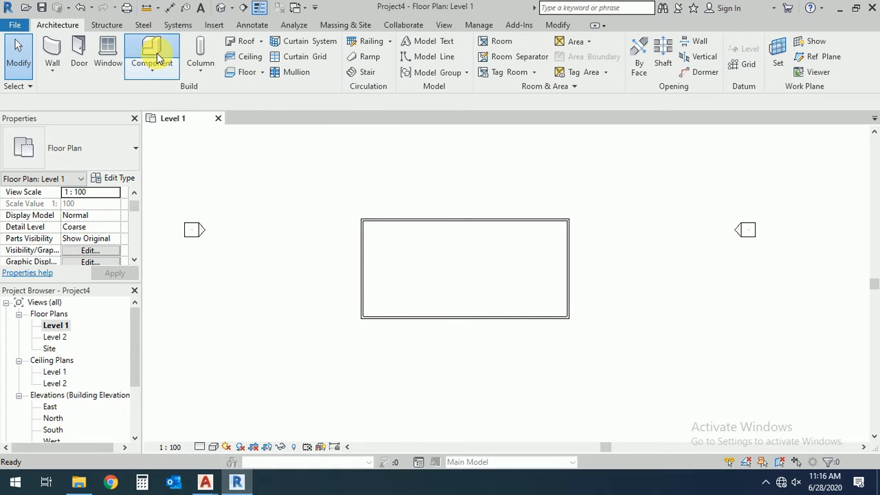
Start Load Family from the Component tool and enter the Furniture System library folder
{"action": "left_click", "coordinate": [151, 56]}
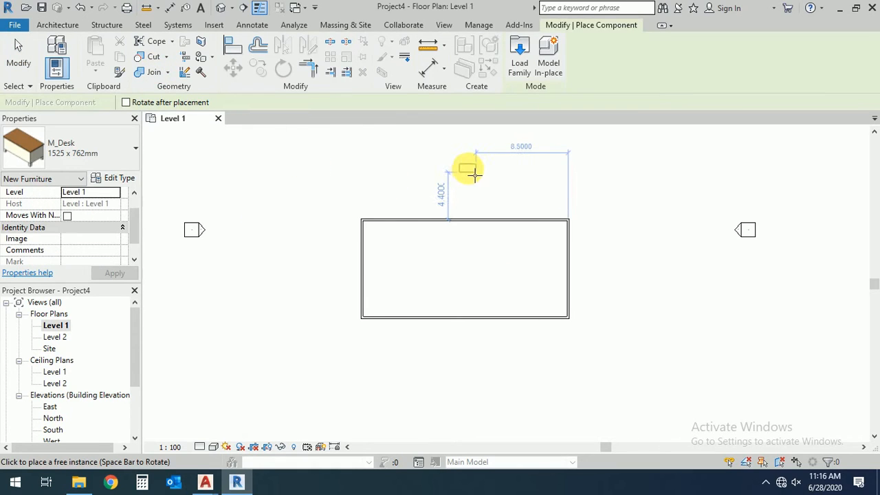
{"action": "left_click", "coordinate": [520, 52]}
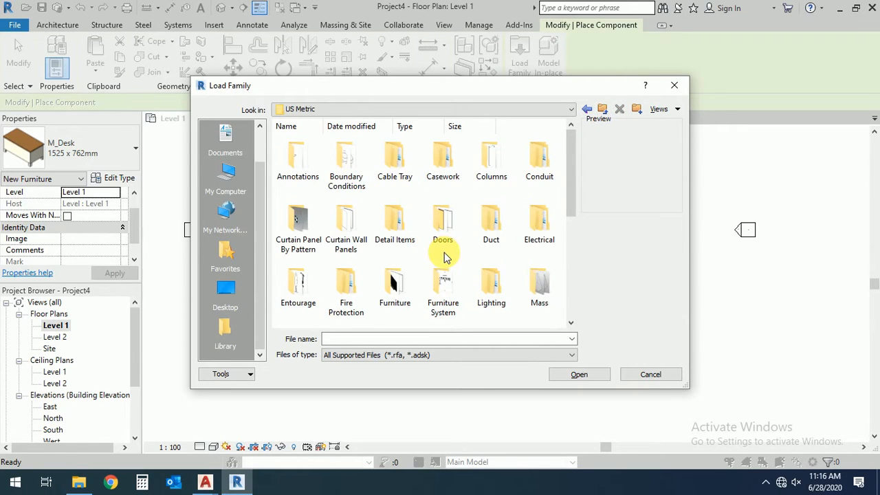
{"action": "mouse_move", "coordinate": [467, 309]}
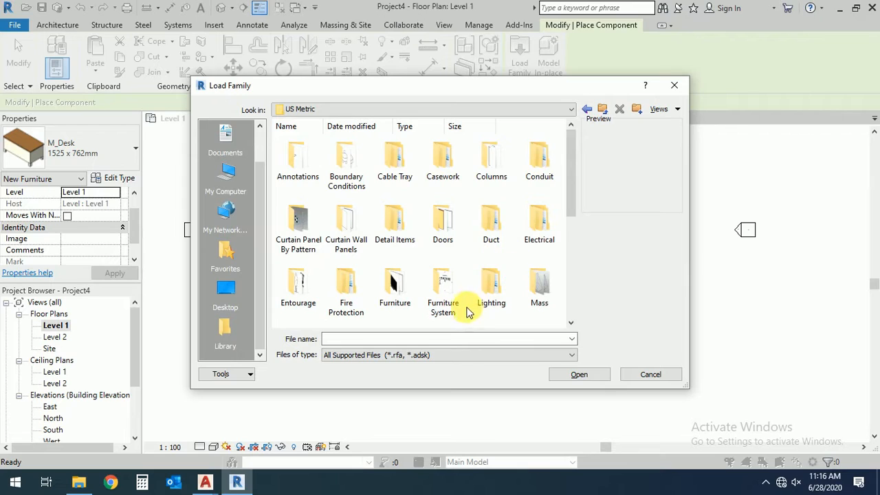
{"action": "double_click", "coordinate": [443, 282]}
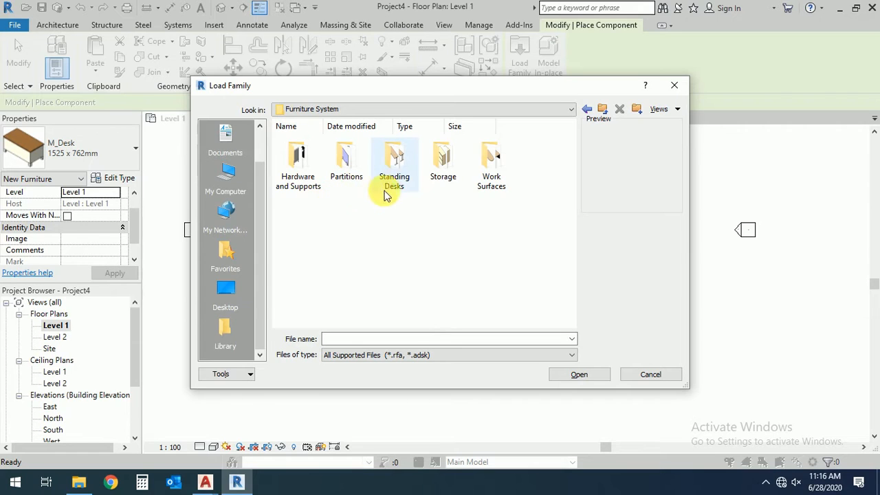
Load the first Standing Desks family and choose its desk types in Specify Types
{"action": "double_click", "coordinate": [393, 154]}
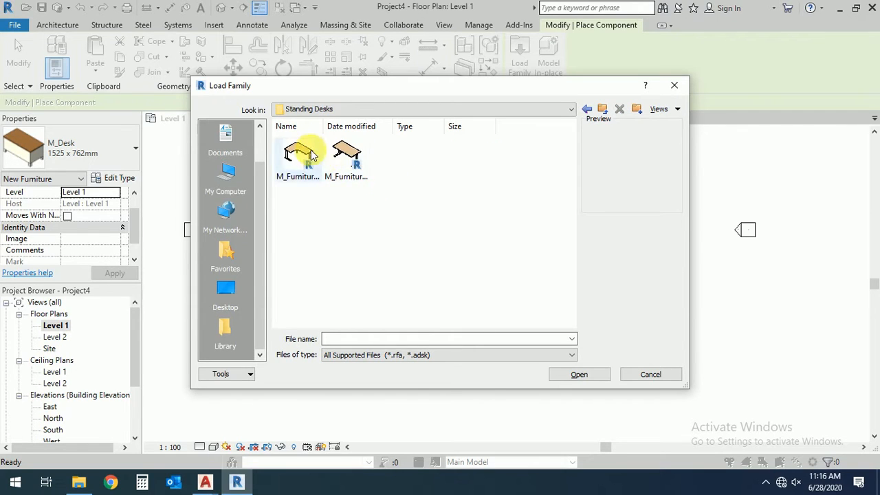
{"action": "double_click", "coordinate": [297, 154]}
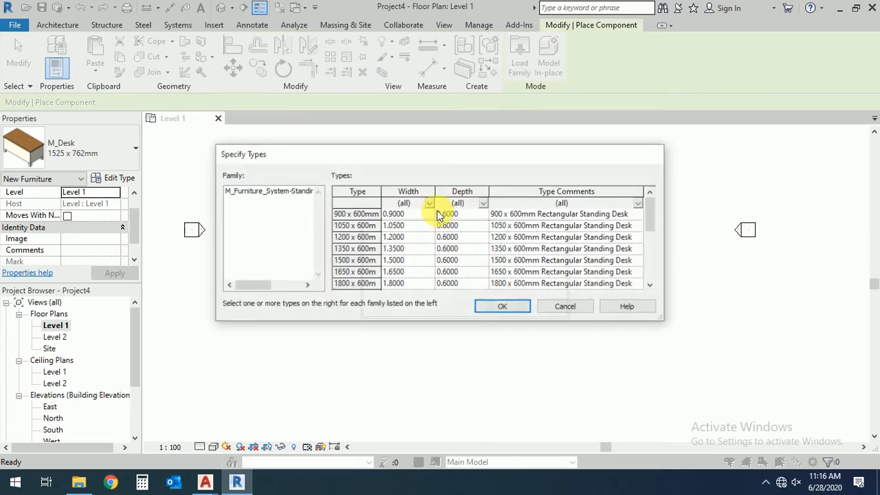
{"action": "left_click", "coordinate": [502, 305]}
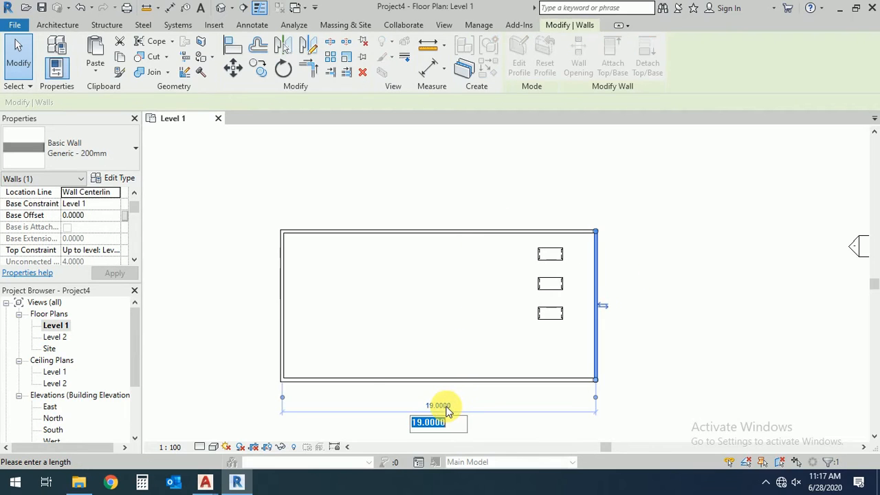
Set the room's wall length to 10 and move the three desks back inside it
{"action": "type", "text": "10.0000"}
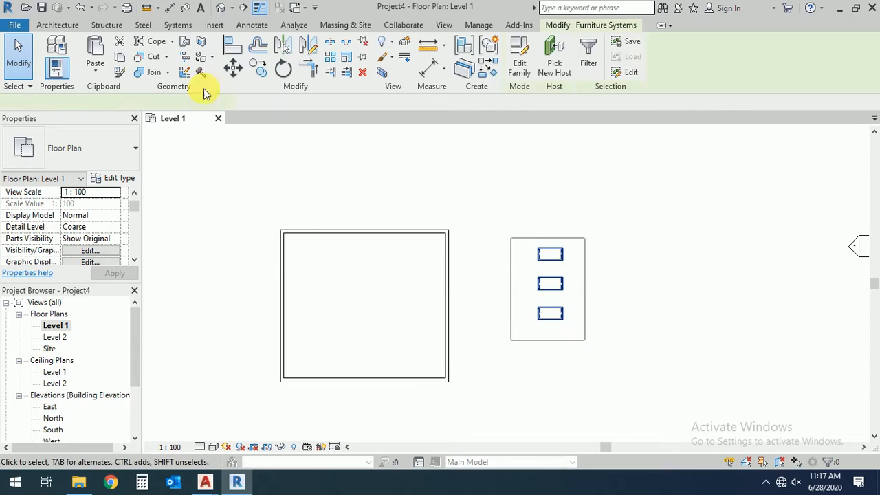
{"action": "left_click", "coordinate": [234, 66]}
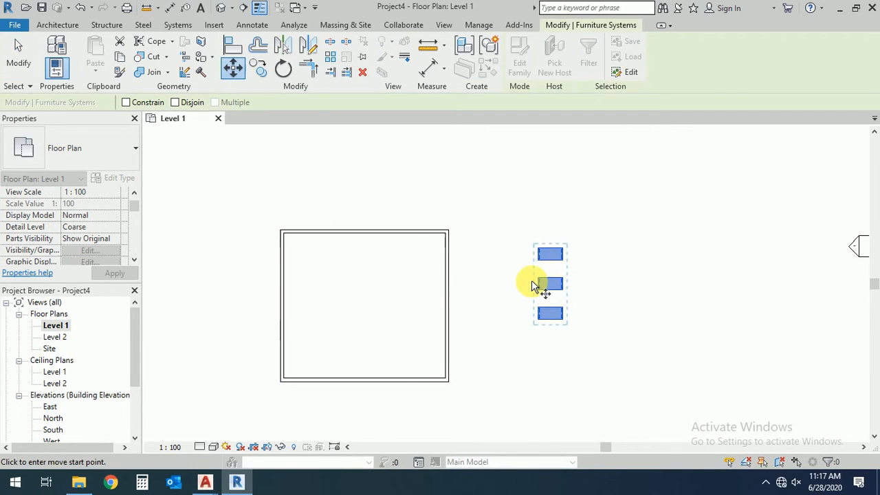
{"action": "left_click_drag", "start_coordinate": [550, 284], "coordinate": [388, 292]}
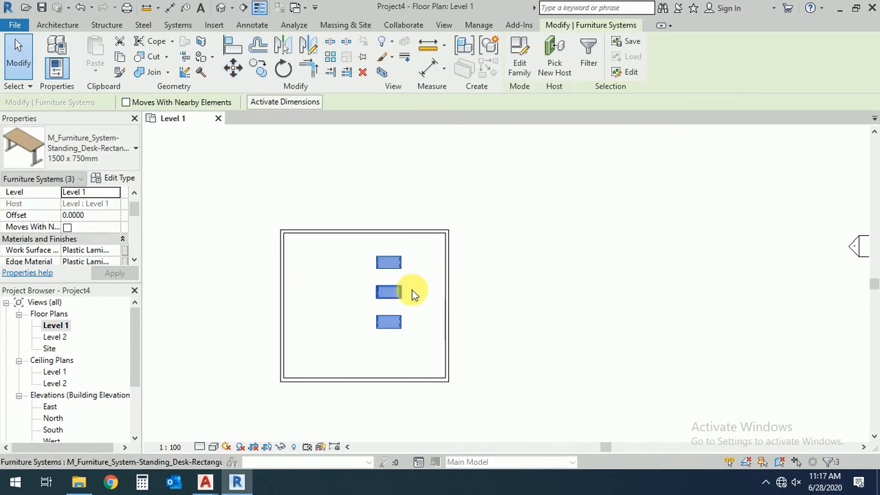
{"action": "left_click", "coordinate": [250, 118]}
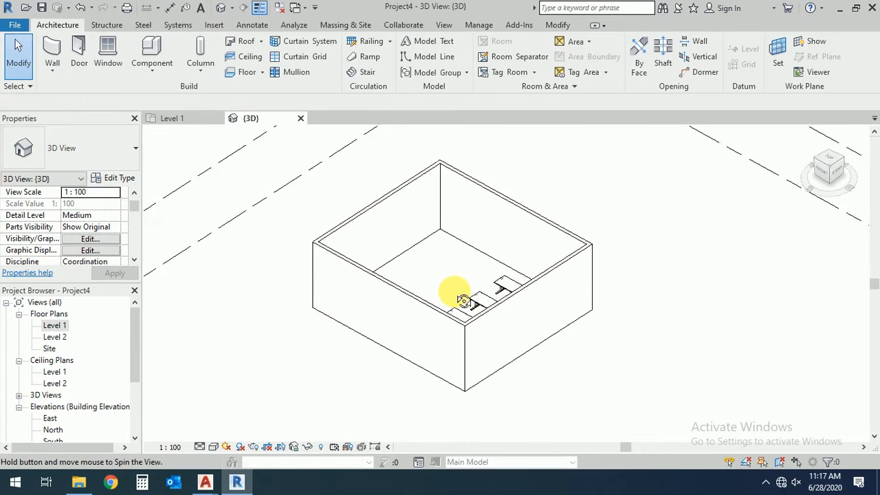
Orbit the 3D view to a clearer angle and set Visual Style to Realistic
{"action": "left_click_drag", "start_coordinate": [456, 300], "coordinate": [544, 346]}
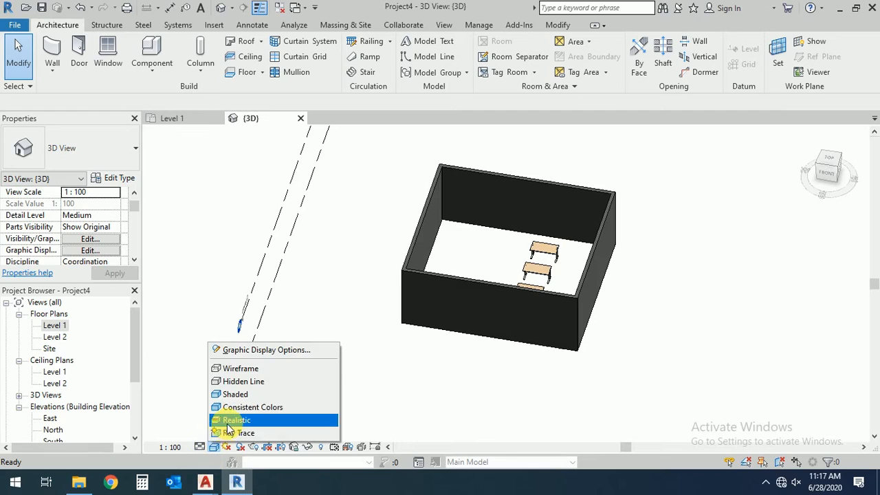
{"action": "left_click", "coordinate": [236, 419]}
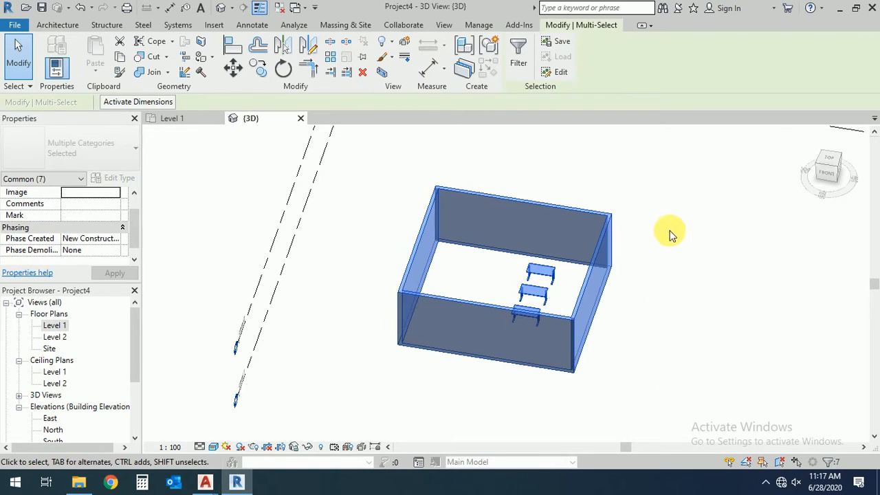
{"action": "mouse_move", "coordinate": [487, 50]}
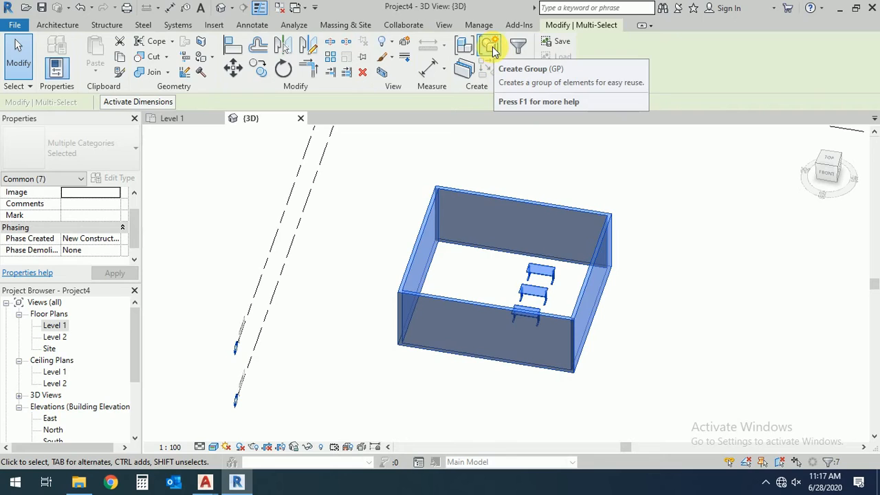
Create a model group named G1 from the selected walls and desks
{"action": "left_click", "coordinate": [485, 45]}
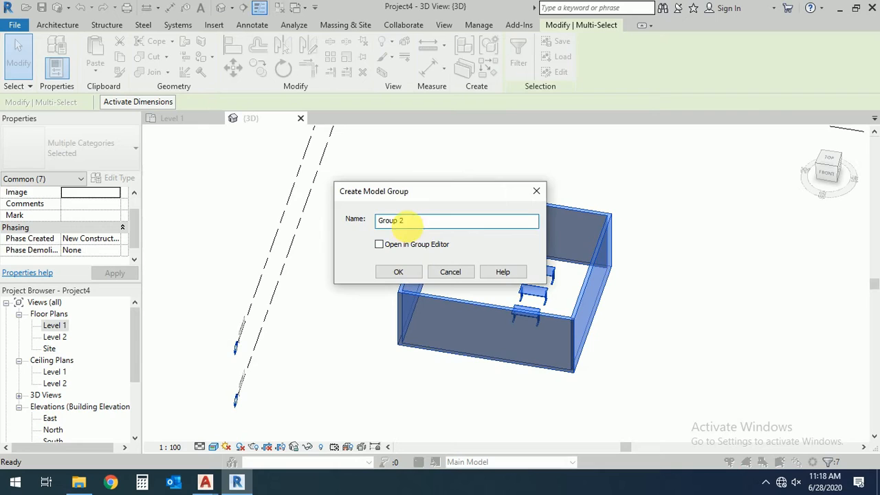
{"action": "double_click", "coordinate": [390, 220]}
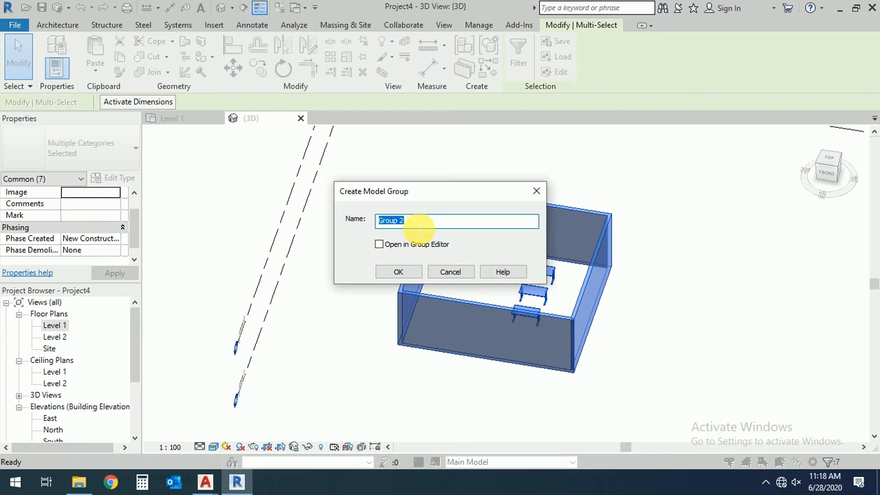
{"action": "type", "text": "G1"}
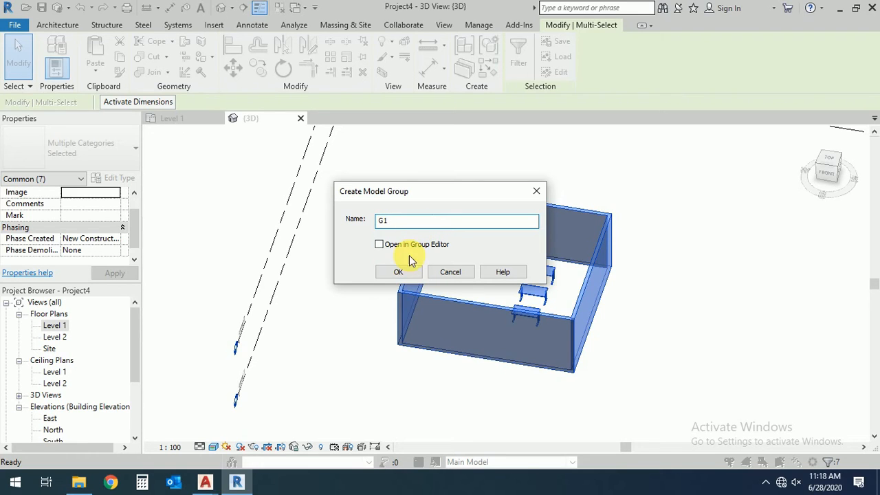
{"action": "left_click", "coordinate": [399, 272]}
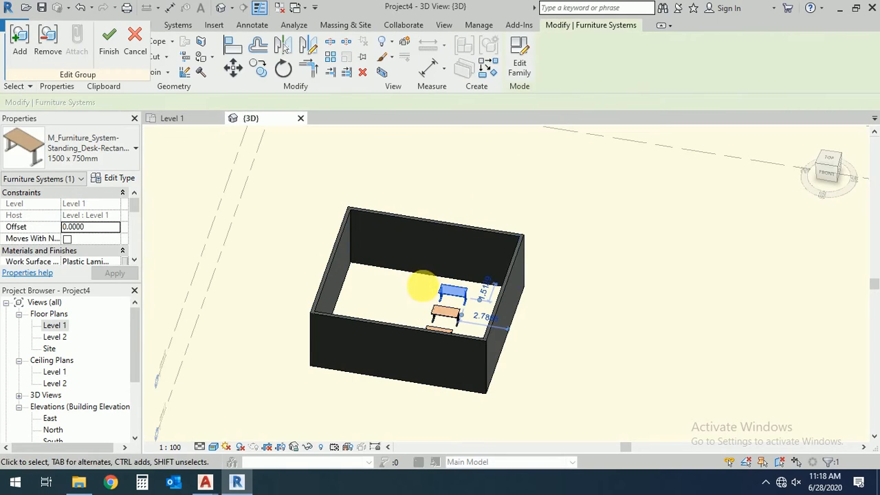
Reposition a desk inside G1 with Move and finish the group edit
{"action": "left_click", "coordinate": [234, 66]}
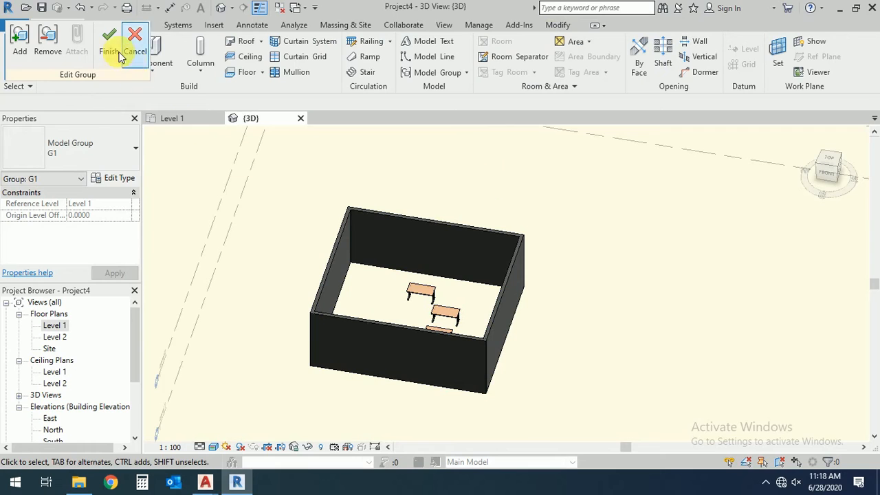
{"action": "left_click", "coordinate": [107, 36]}
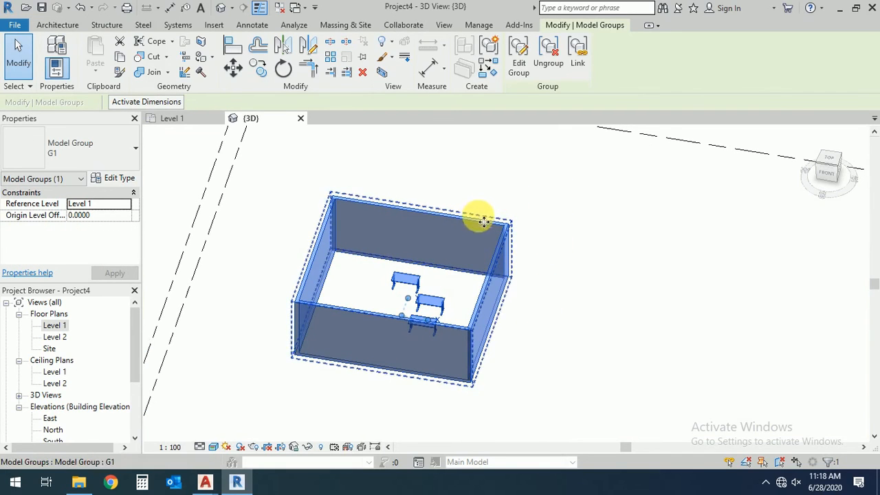
{"action": "mouse_move", "coordinate": [506, 153]}
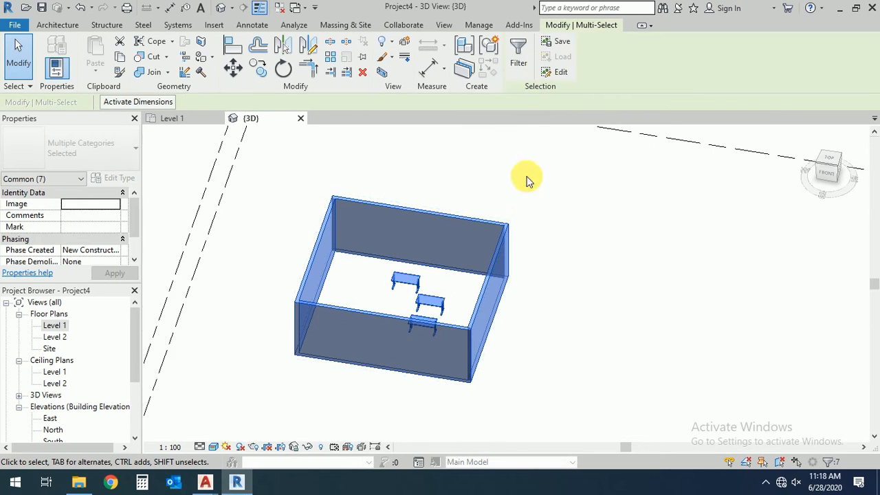
{"action": "mouse_move", "coordinate": [530, 209]}
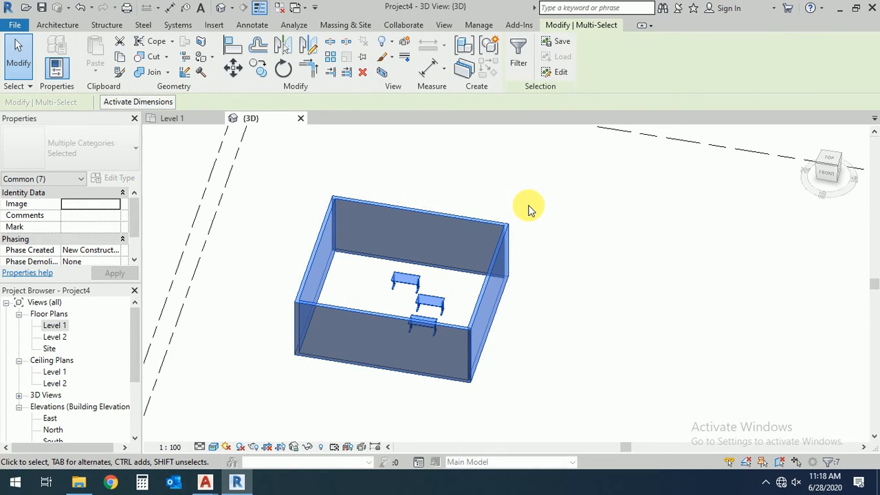
Select a single wall to confirm G1's elements are now separate
{"action": "left_click", "coordinate": [419, 237]}
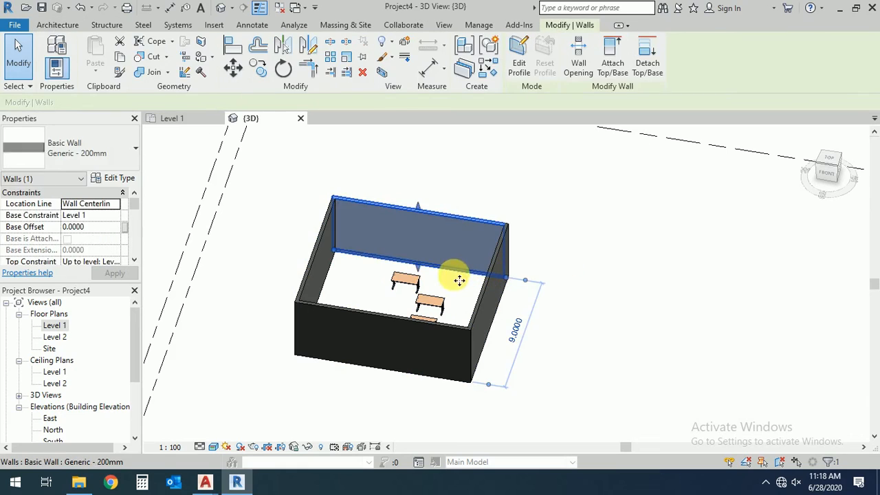